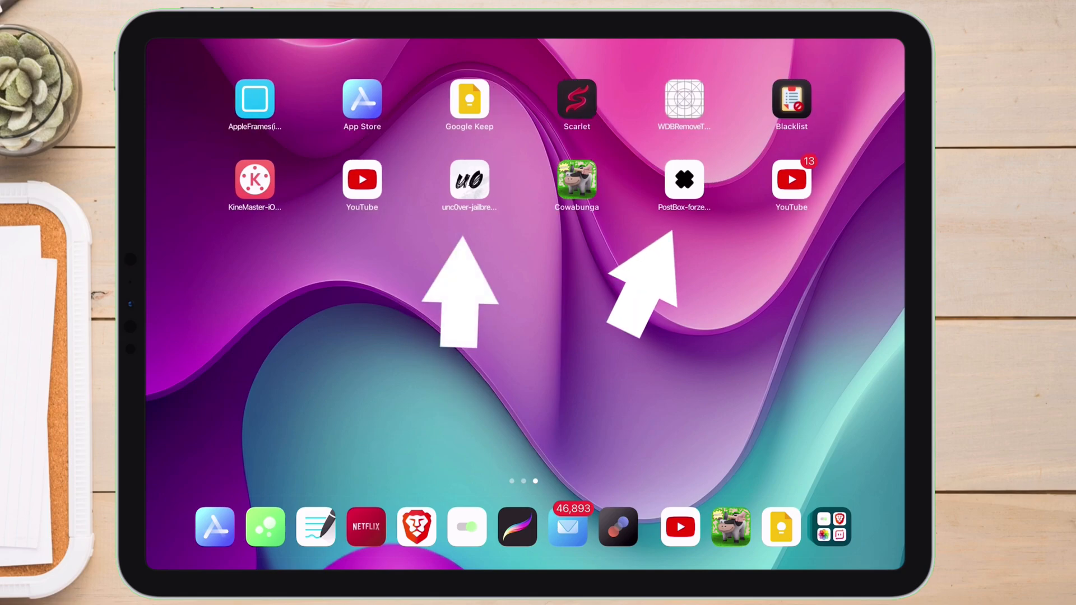
# Launch the Blacklist app from the Home Screen.
pyautogui.click(470, 179)
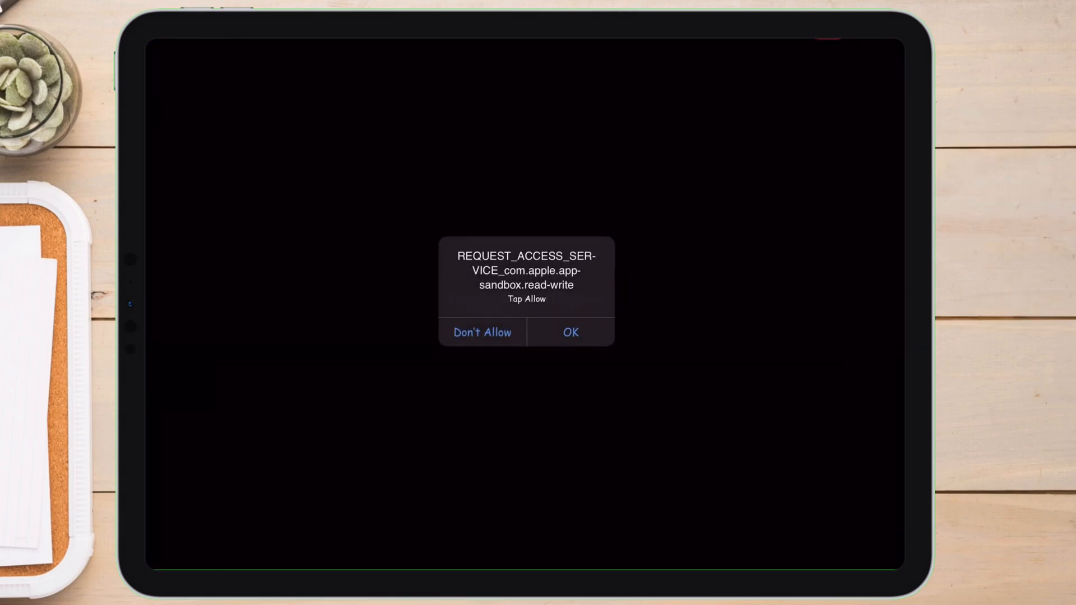
# Allow read-write sandbox access, run Fix Blacklist until it reports Done, and review the blacklist contents.
pyautogui.click(569, 332)
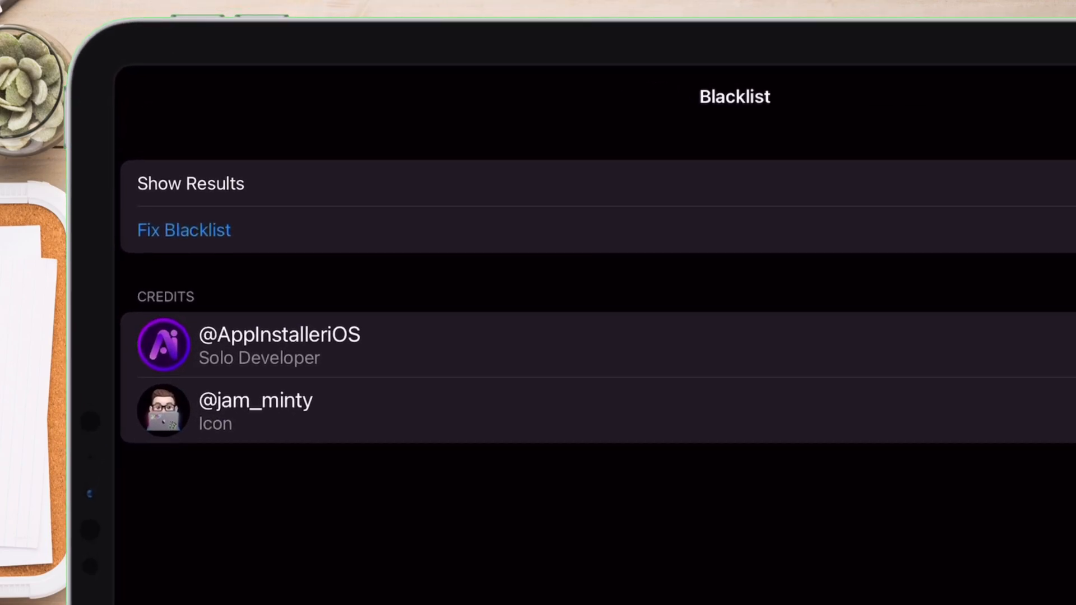
pyautogui.click(184, 230)
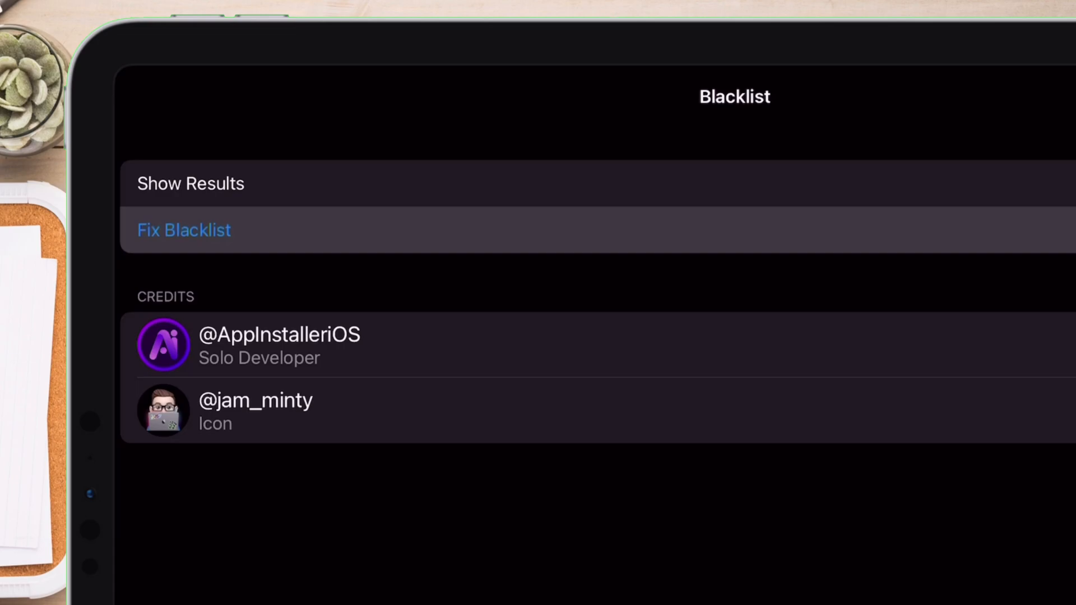
pyautogui.click(184, 230)
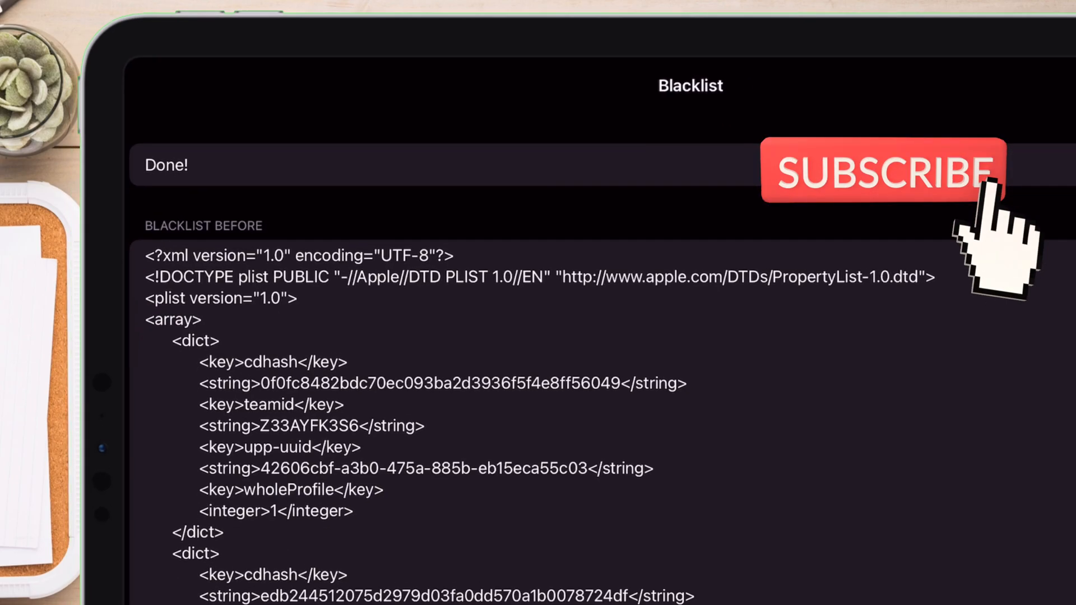
pyautogui.scroll(-3)
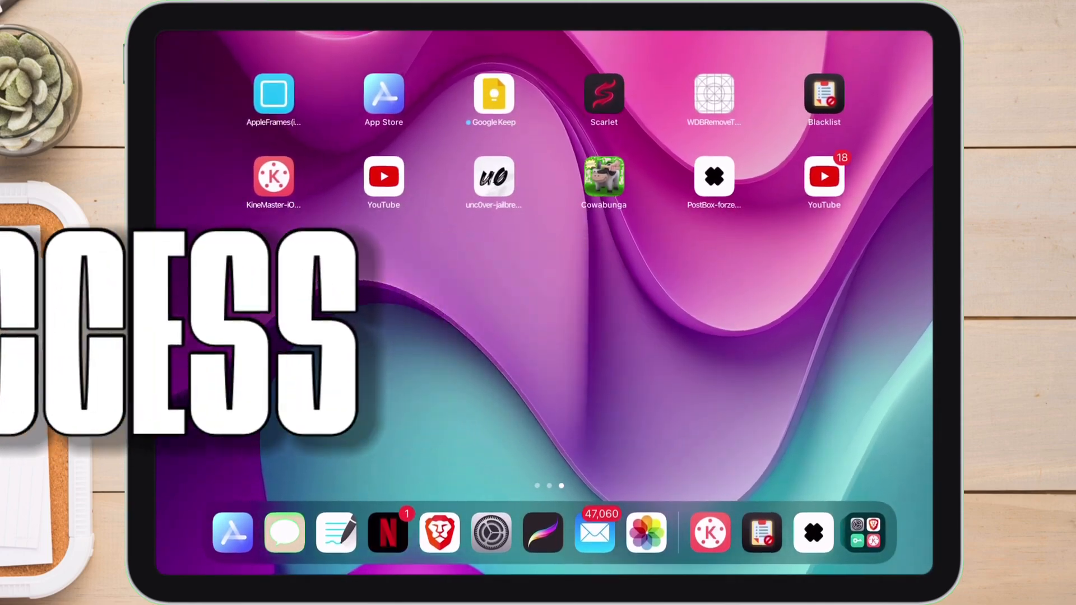
# Launch Safari, landing on the zeus.me app library page.
pyautogui.click(493, 177)
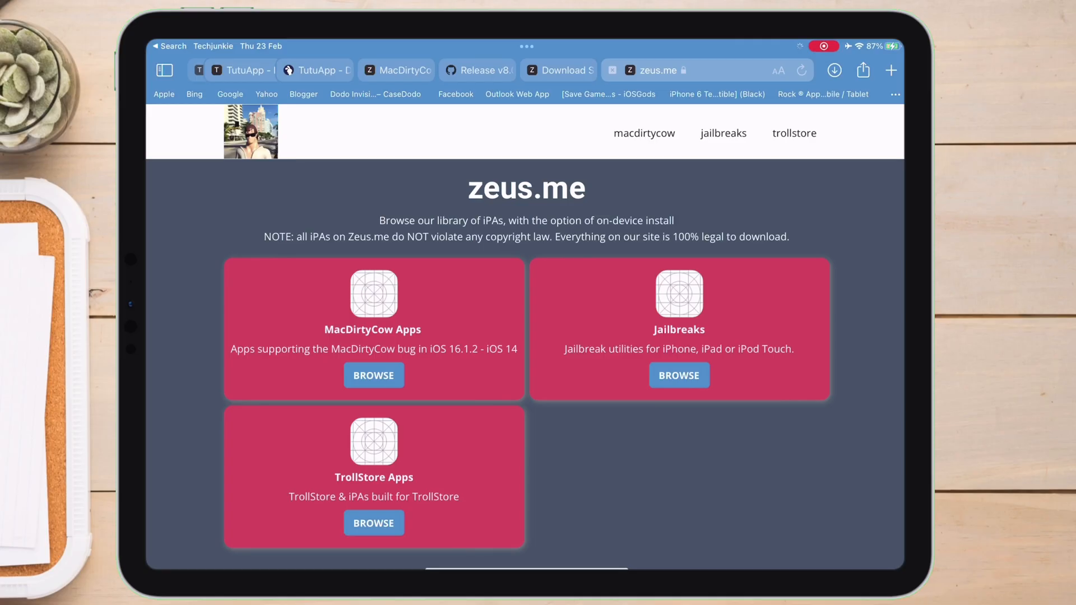
# Browse the MacDirtyCow Apps catalogue to Blacklist and confirm downloading blacklist.ipa.
pyautogui.click(373, 374)
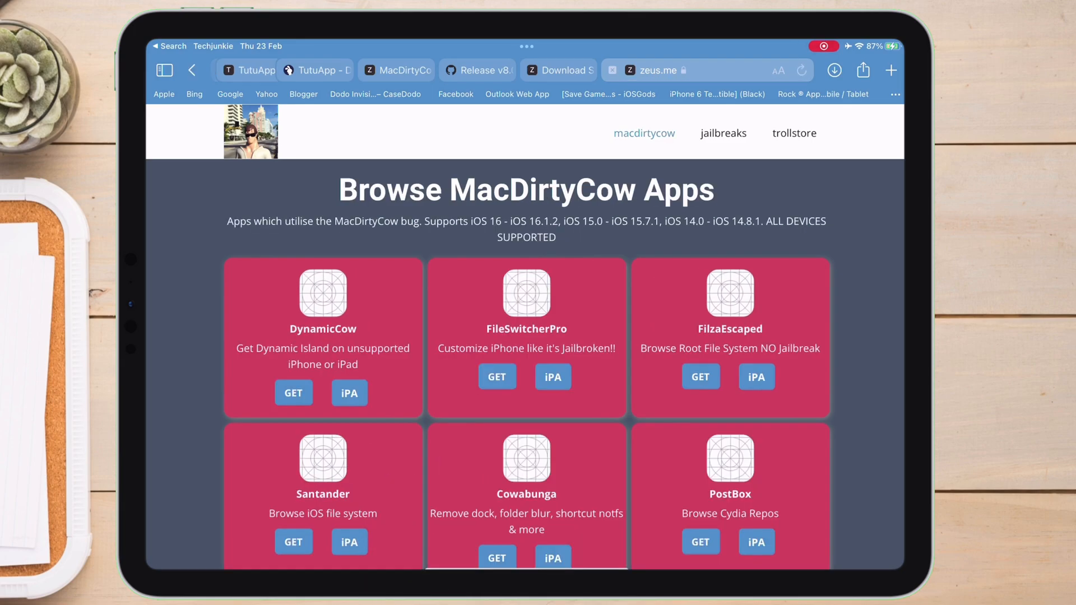
pyautogui.scroll(-3)
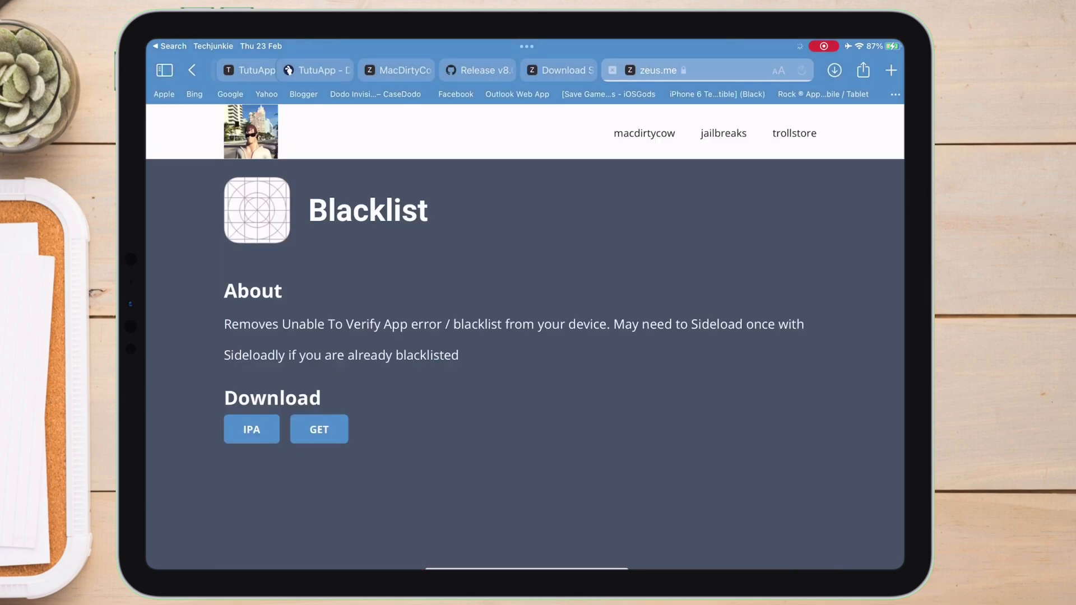
pyautogui.click(251, 429)
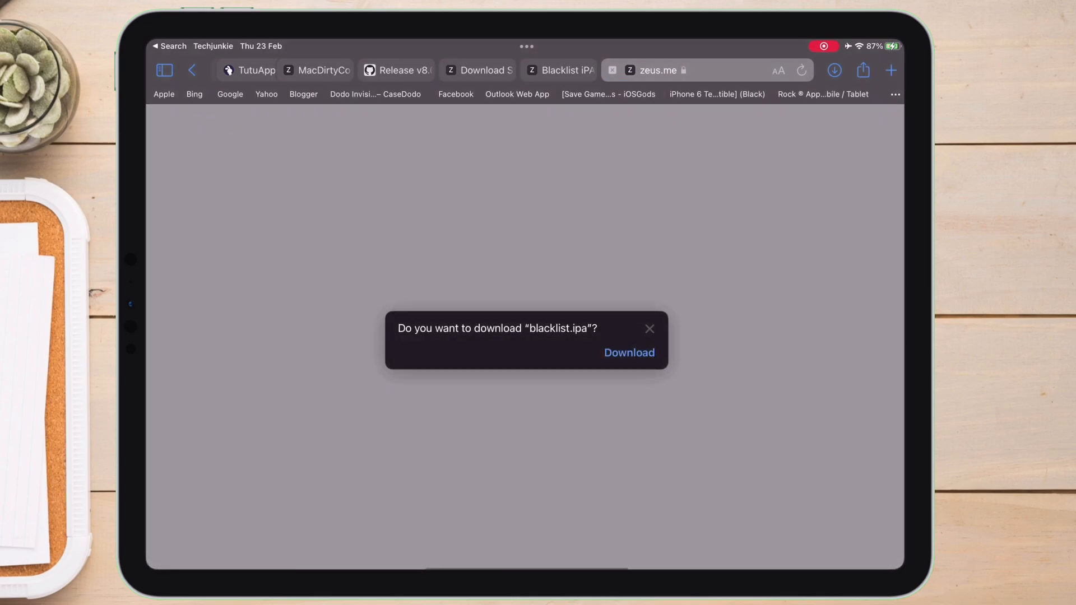
pyautogui.click(628, 360)
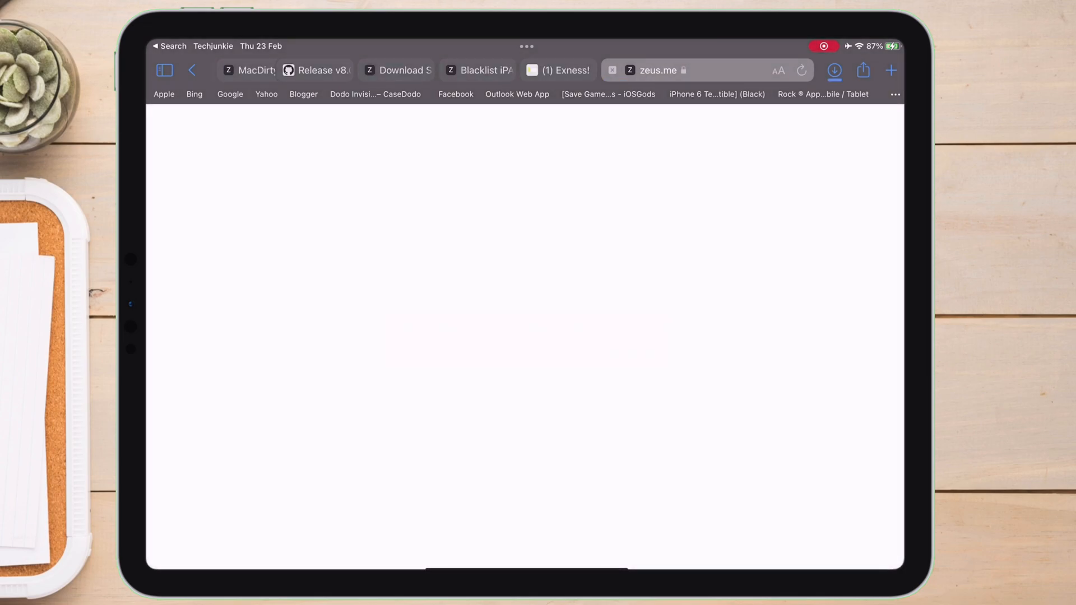
pyautogui.click(834, 70)
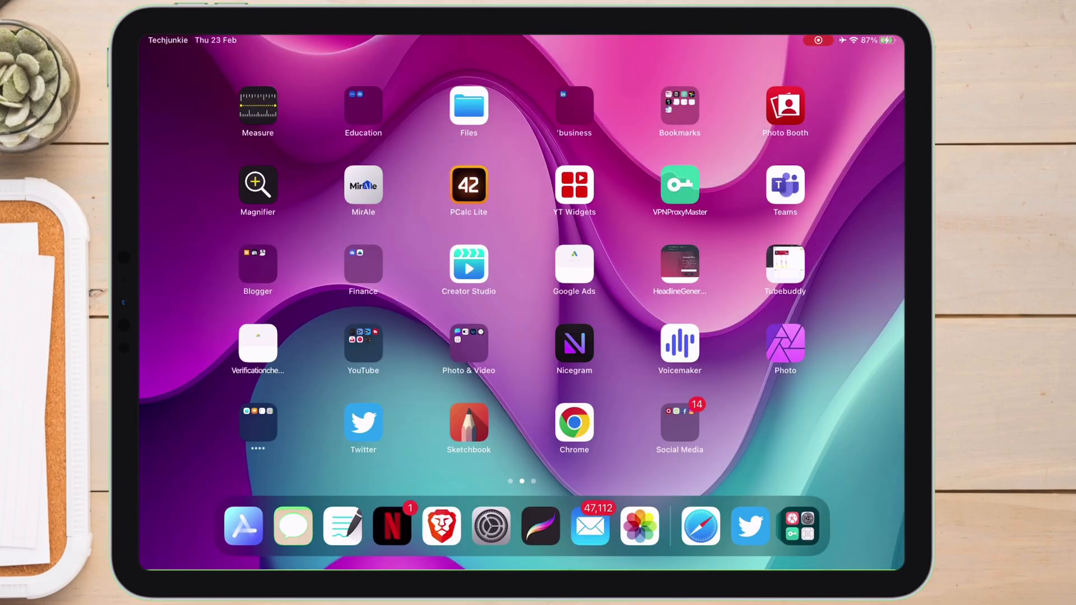
# Swipe across Home Screen pages to reach and launch Scarlet on its Installed list.
pyautogui.hscroll(-3)
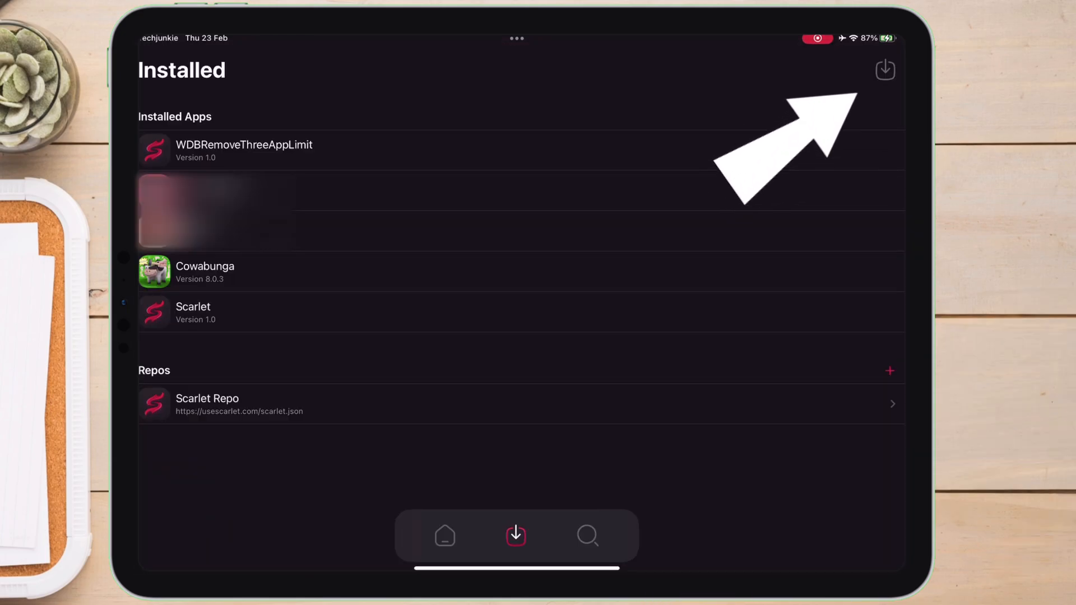
# Import an IPA from files in Scarlet and choose blacklist.ipa from Recents.
pyautogui.click(884, 69)
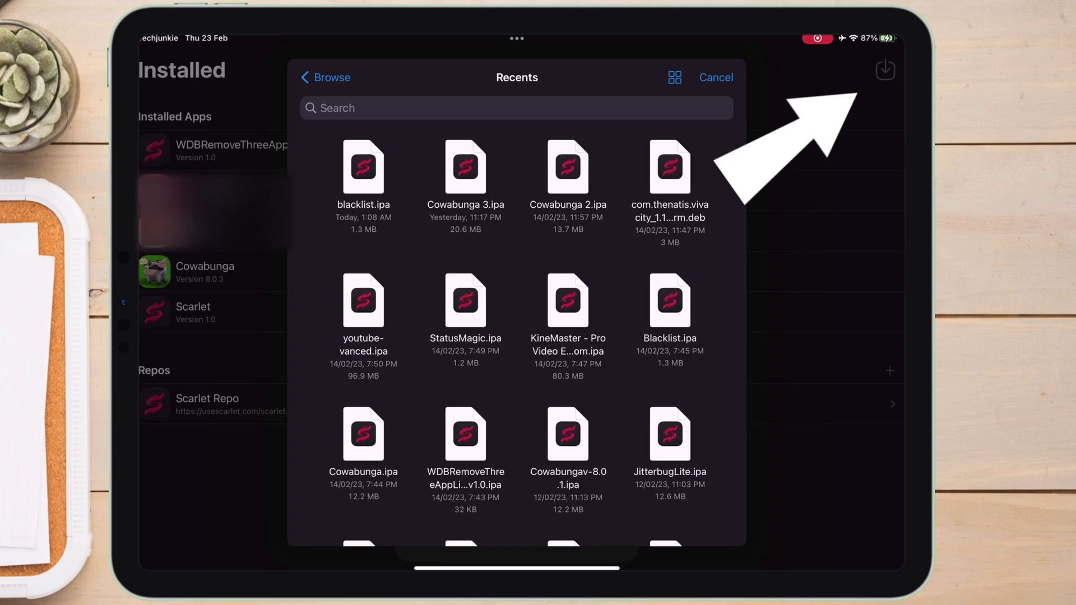
pyautogui.click(716, 77)
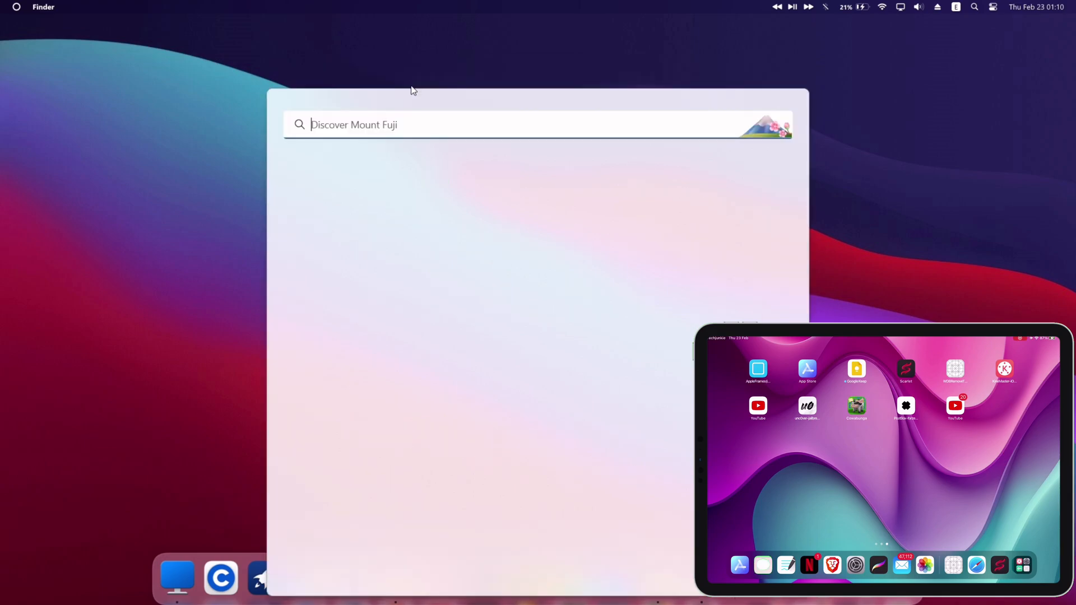
# Search the desktop for scarletcloudux-windows-386.exe to run the ScarletCloud helper.
pyautogui.write('scarlett johansson')
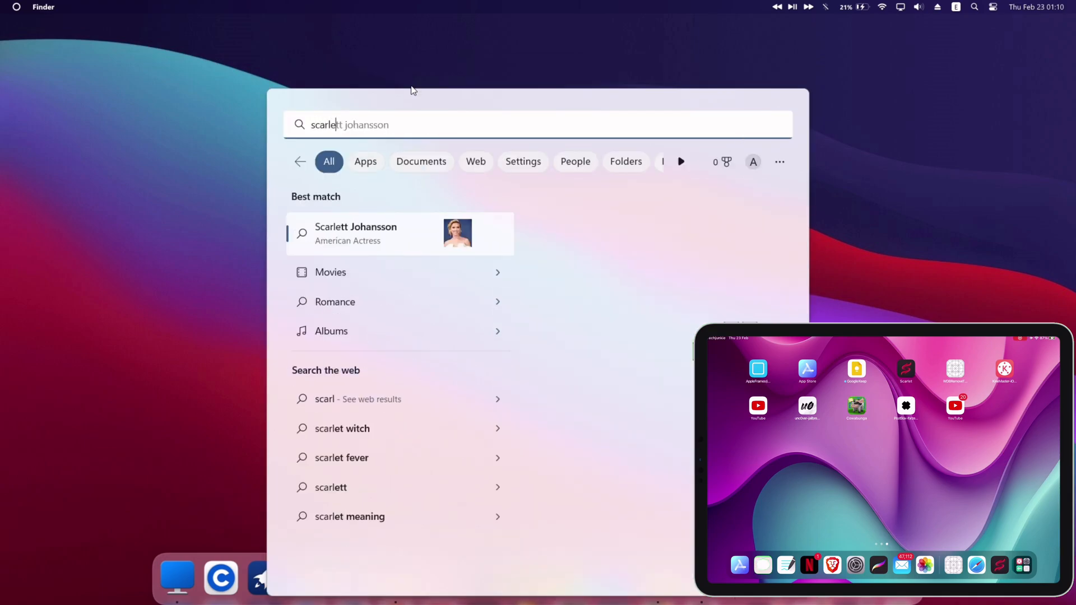
pyautogui.write('scarletcloudux-windows-386.exe')
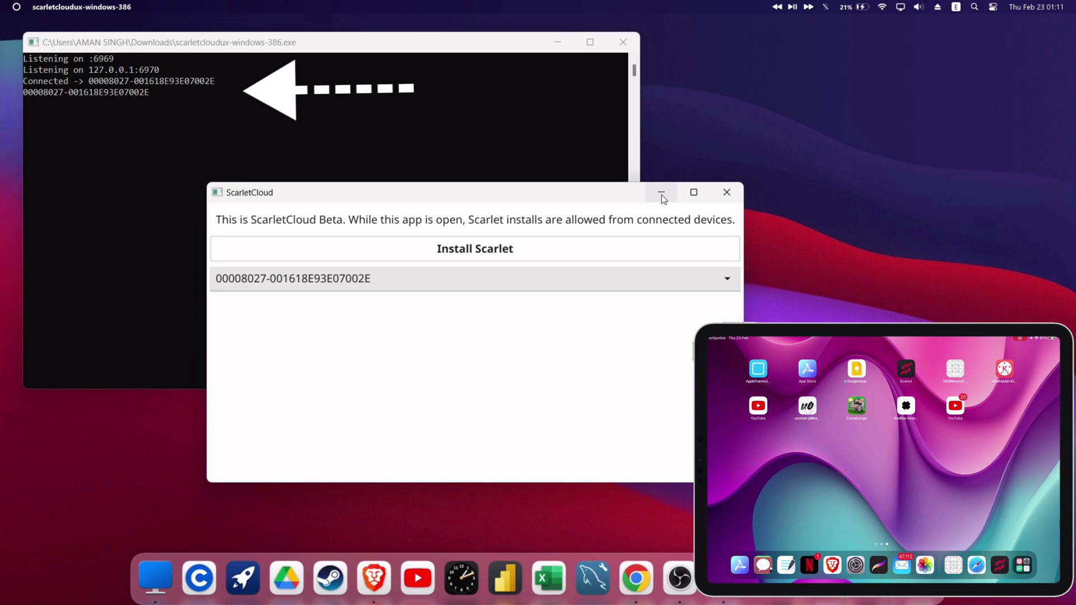
pyautogui.moveTo(474, 300)
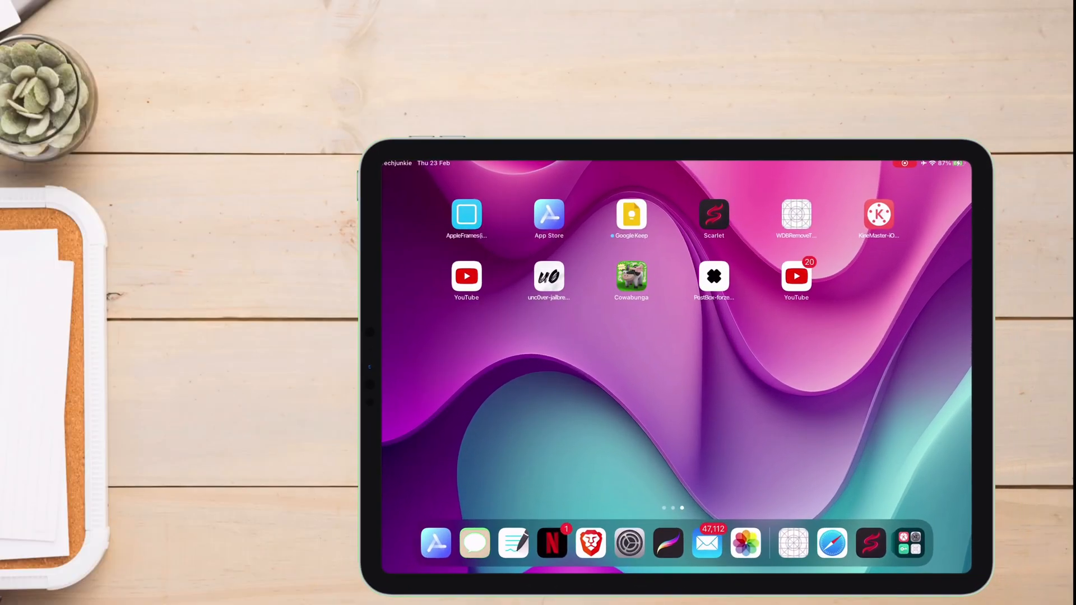
# Relaunch Scarlet, go to Installed and start importing an IPA, listing recent files with blacklist.ipa.
pyautogui.click(713, 214)
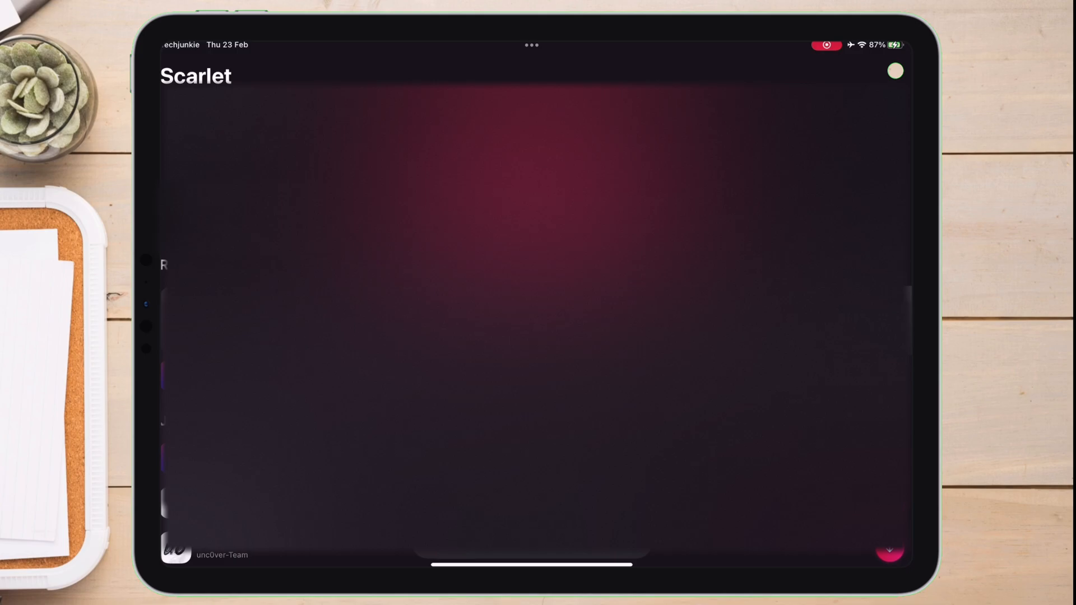
pyautogui.click(530, 533)
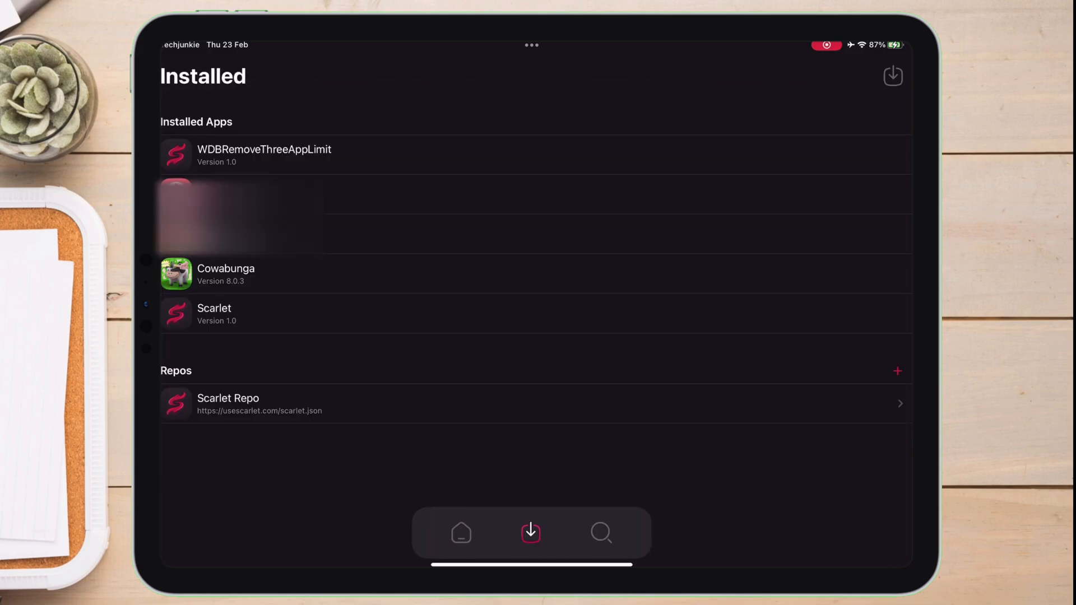
pyautogui.click(893, 76)
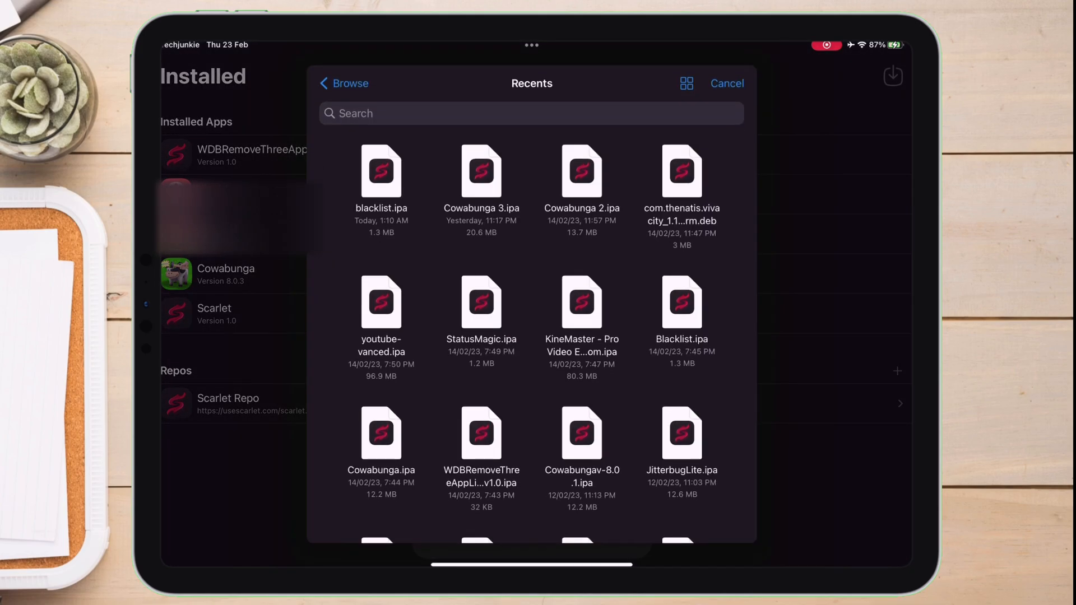